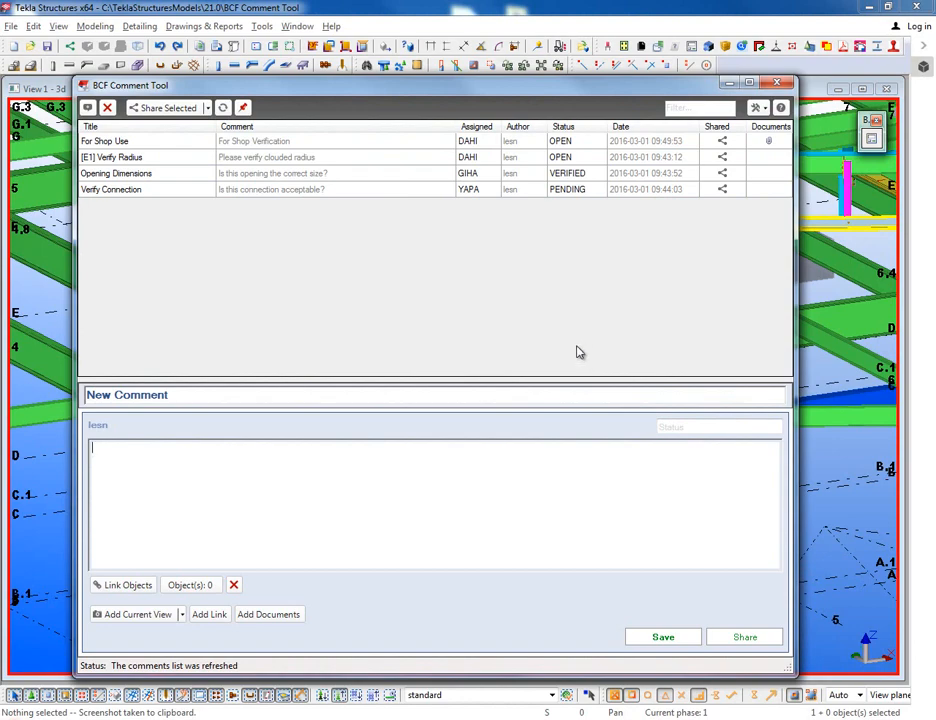
mouse_move(568, 348)
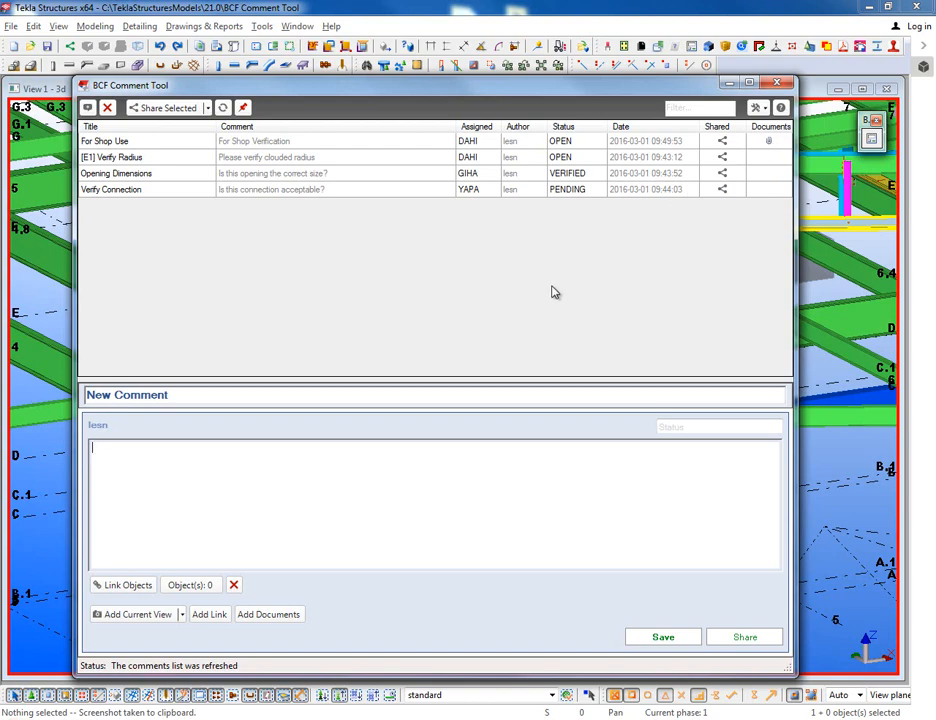
- Show the For Shop Use comment's details and view its attached Shop Drawing PDF
click(104, 140)
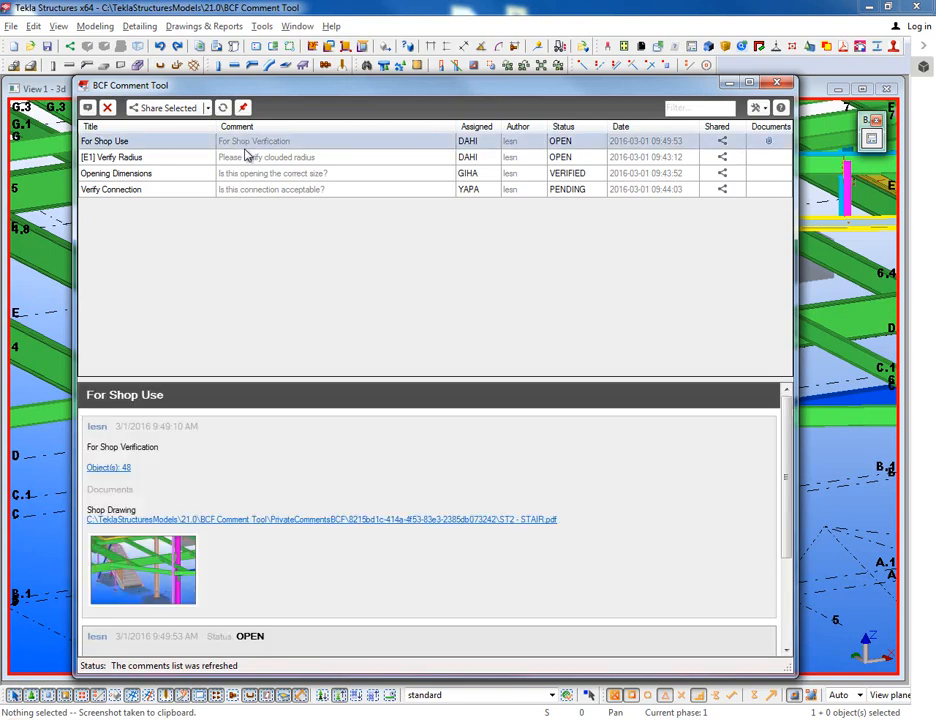
mouse_move(370, 458)
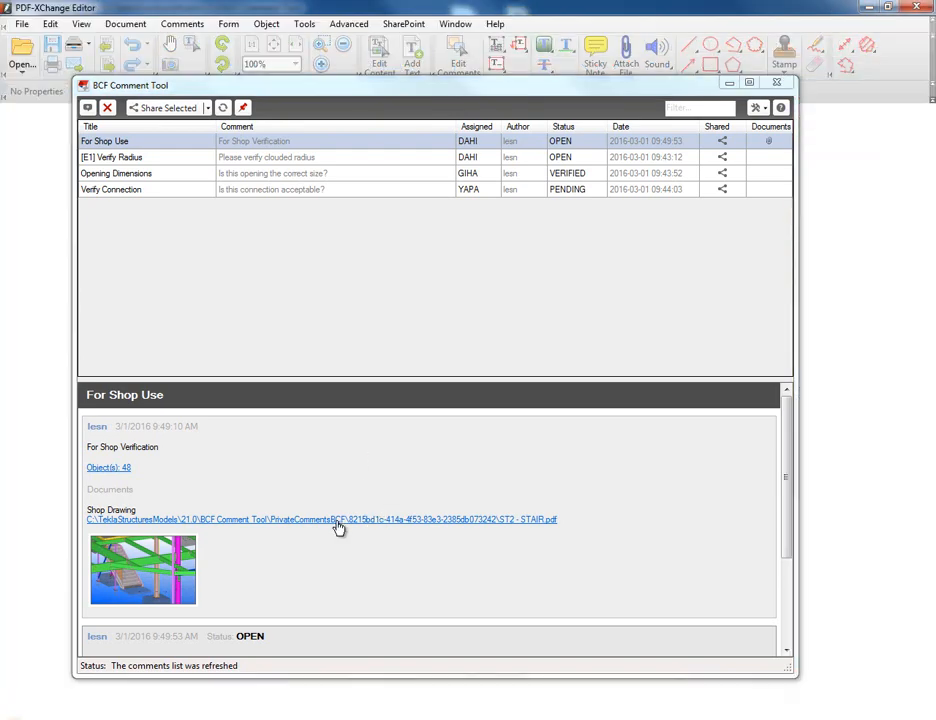
click(320, 520)
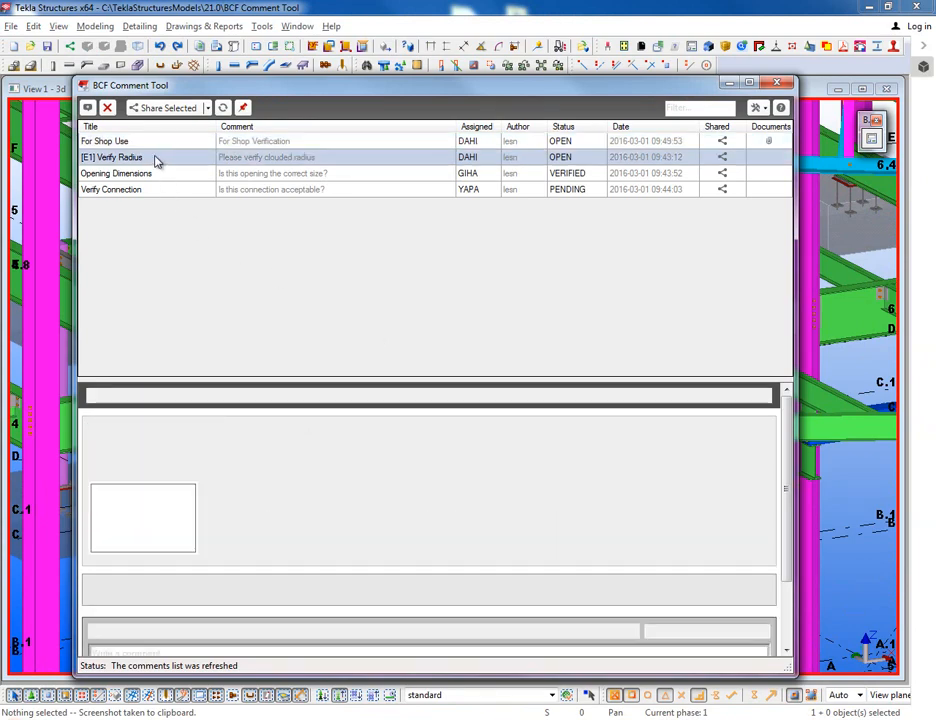
- Select Verify Radius, restore its saved snapshot view of the circular roof framing, and minimize the comment tool
click(140, 156)
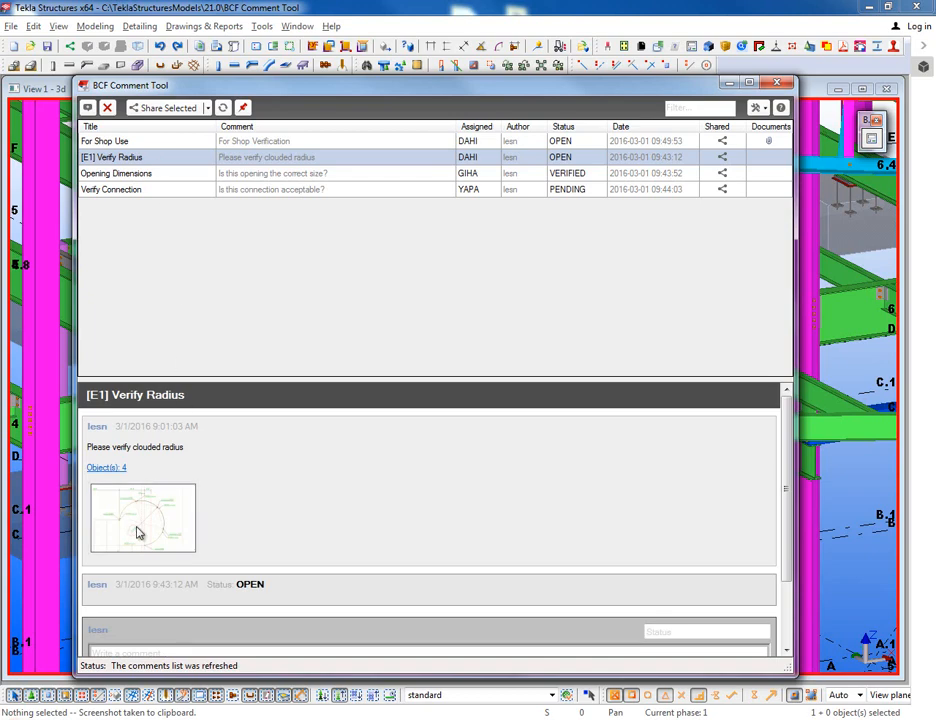
click(140, 516)
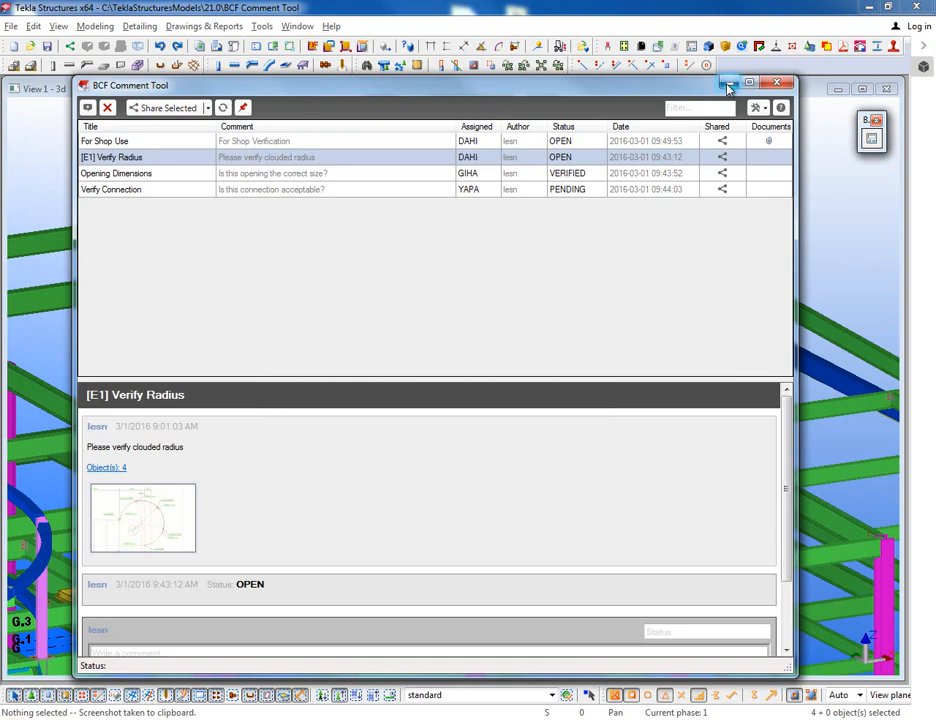
click(800, 88)
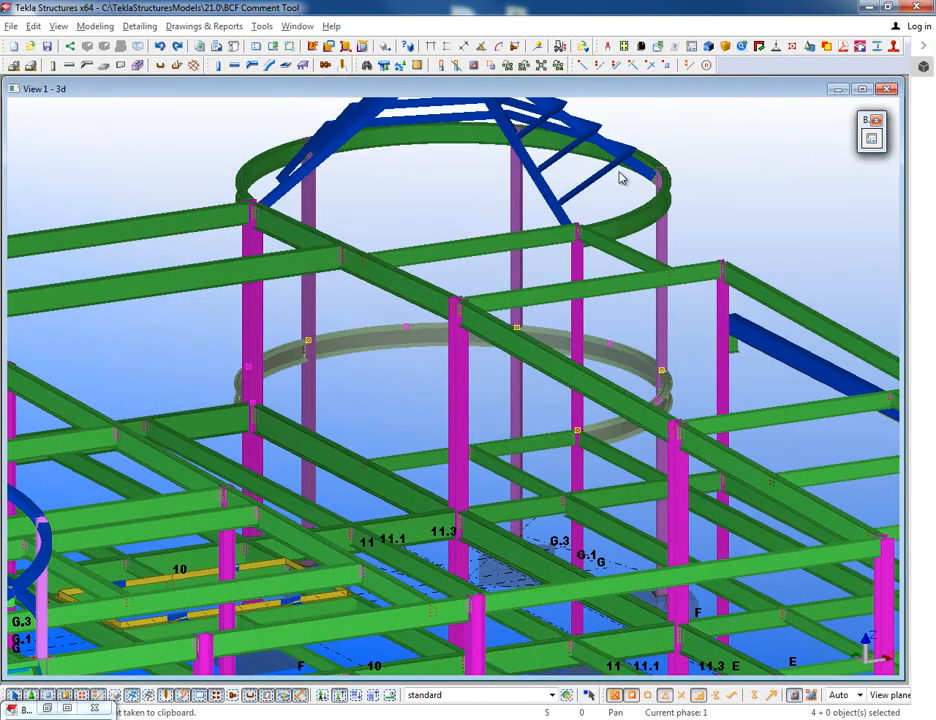
mouse_move(336, 492)
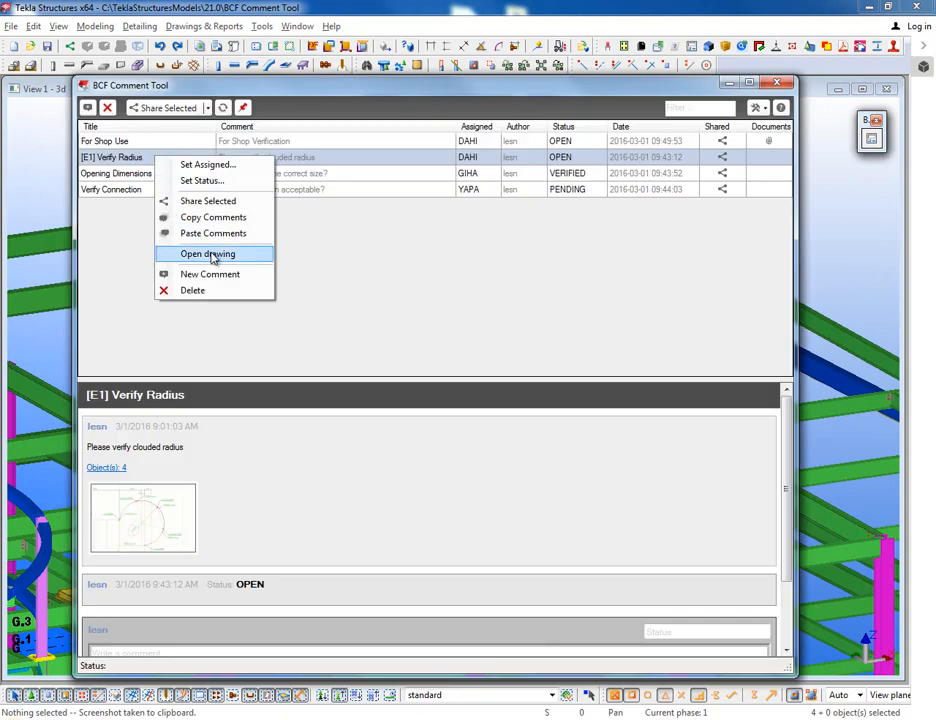
- Use Open drawing on the Verify Radius comment to show the clouded radius dimension
click(208, 252)
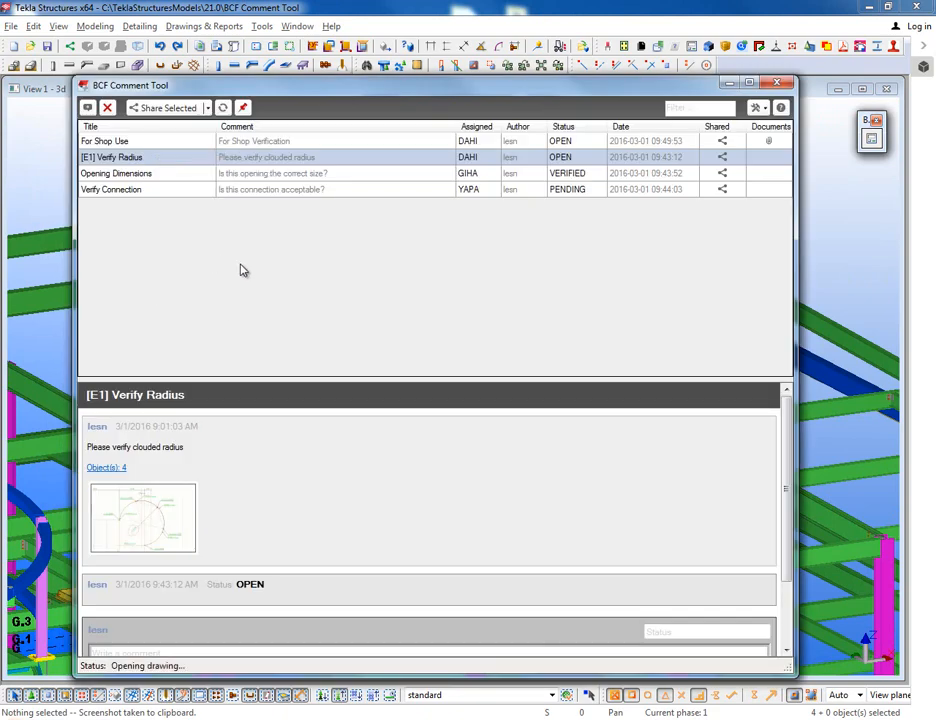
mouse_move(584, 276)
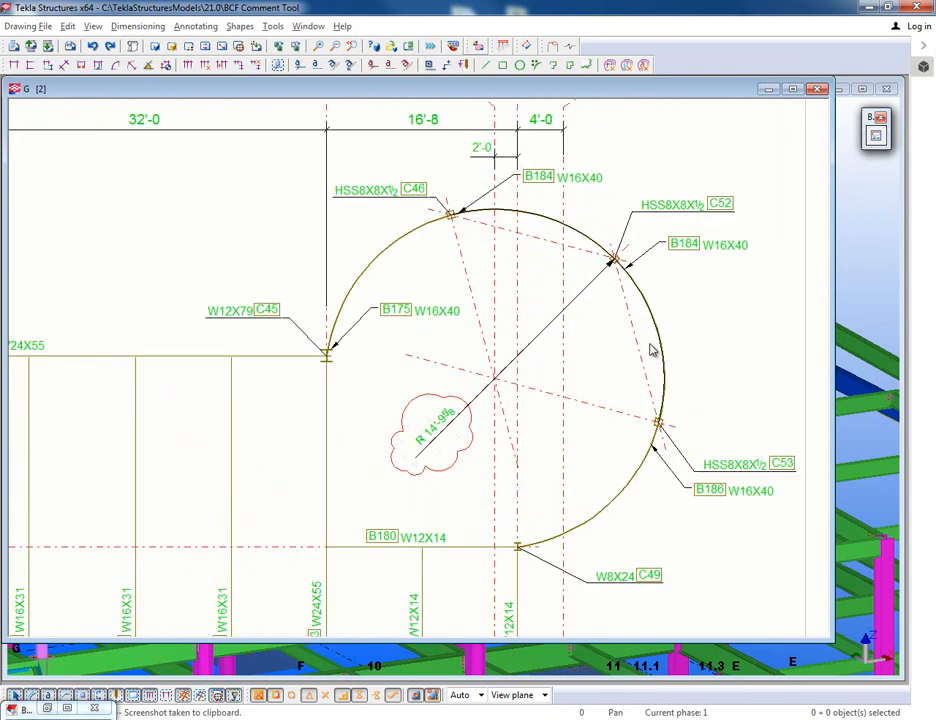
mouse_move(562, 374)
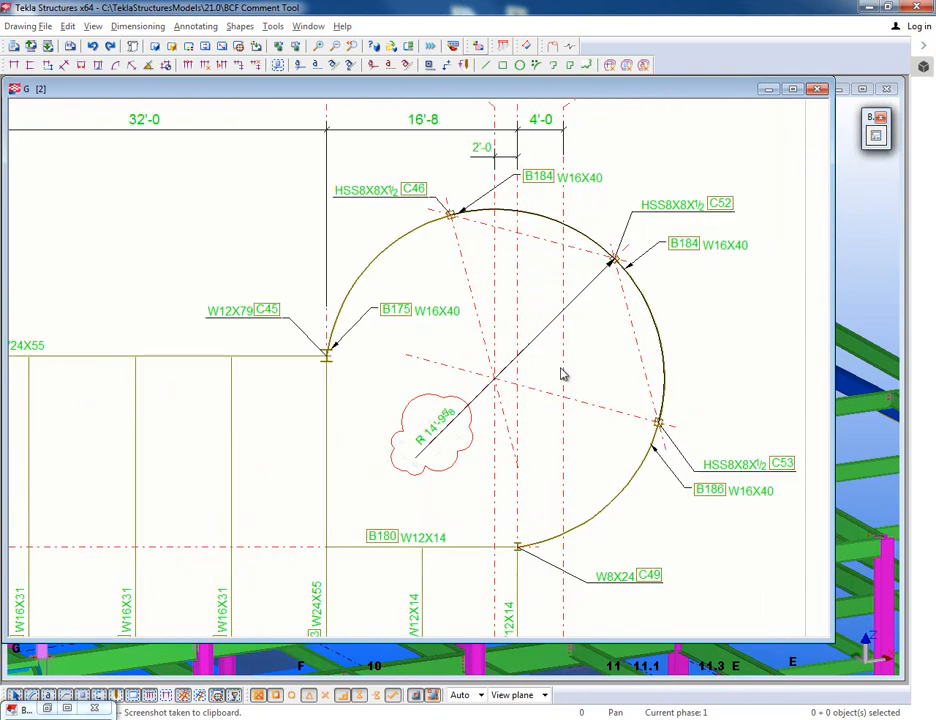
mouse_move(560, 368)
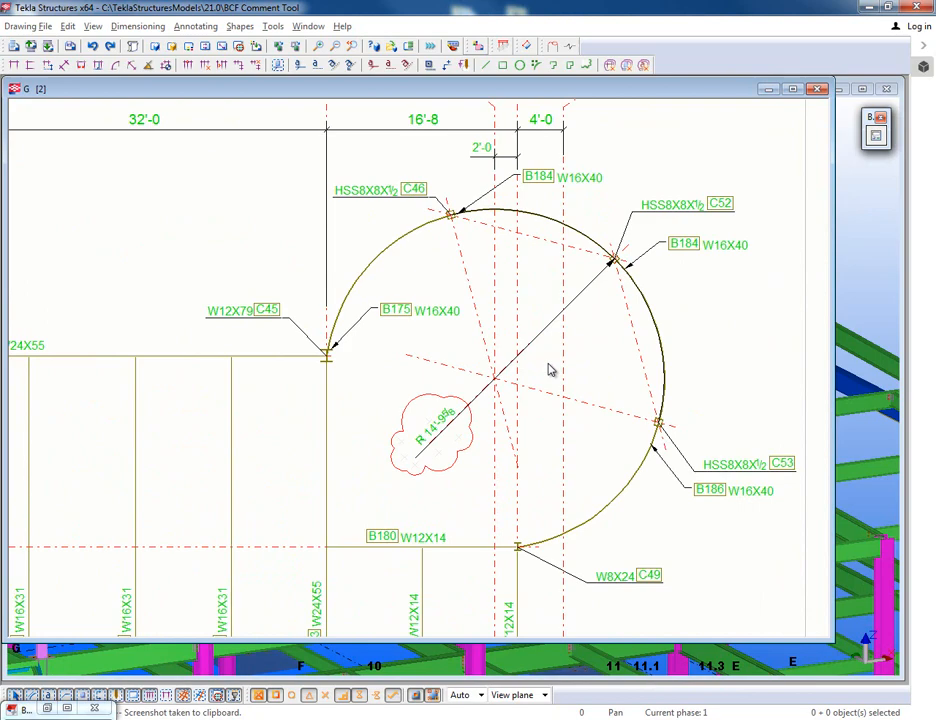
mouse_move(516, 480)
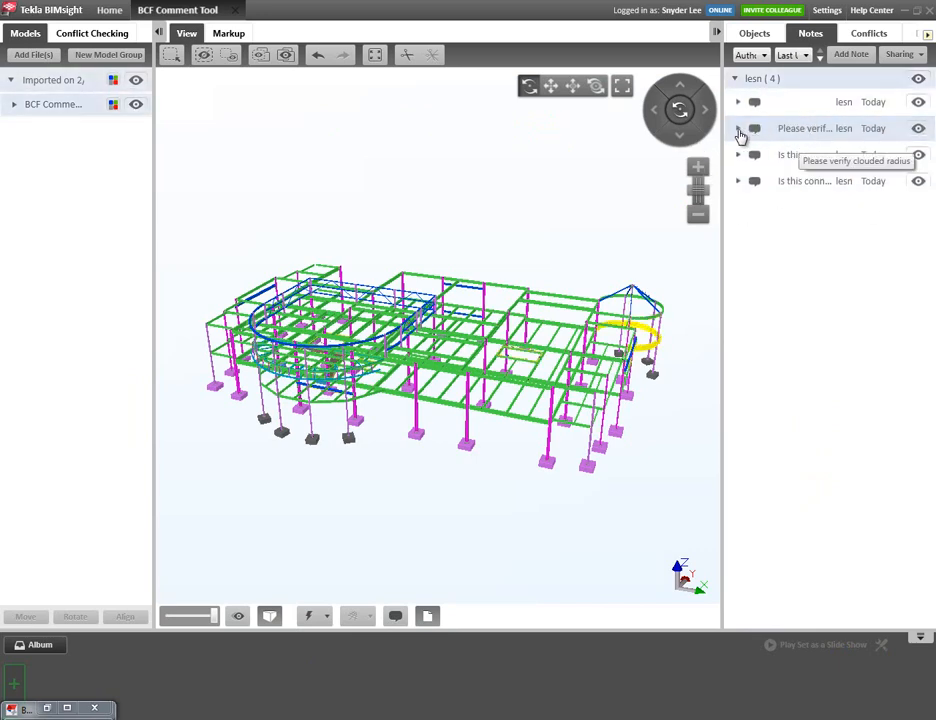
- View the 'Please verify clouded radius' note's drawing snapshot in Photo Viewer, then close it
click(812, 128)
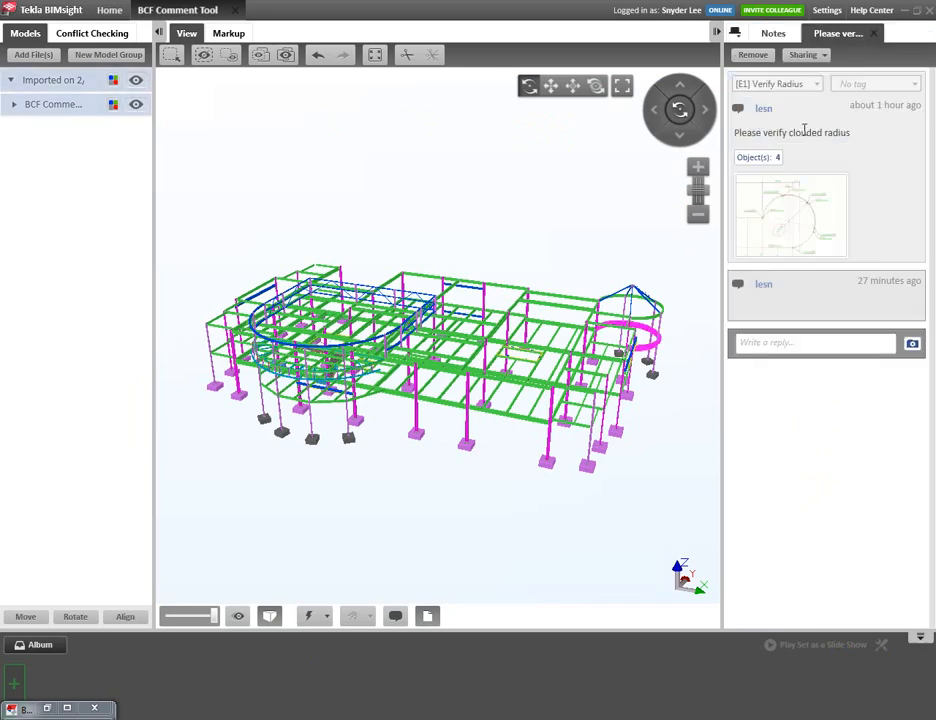
mouse_move(792, 344)
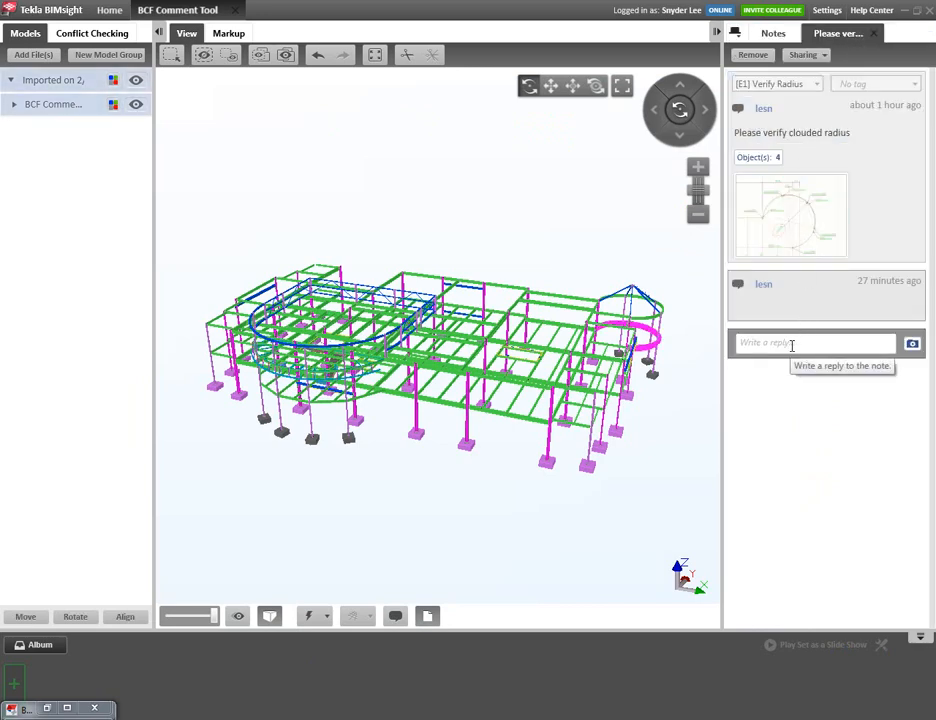
mouse_move(768, 216)
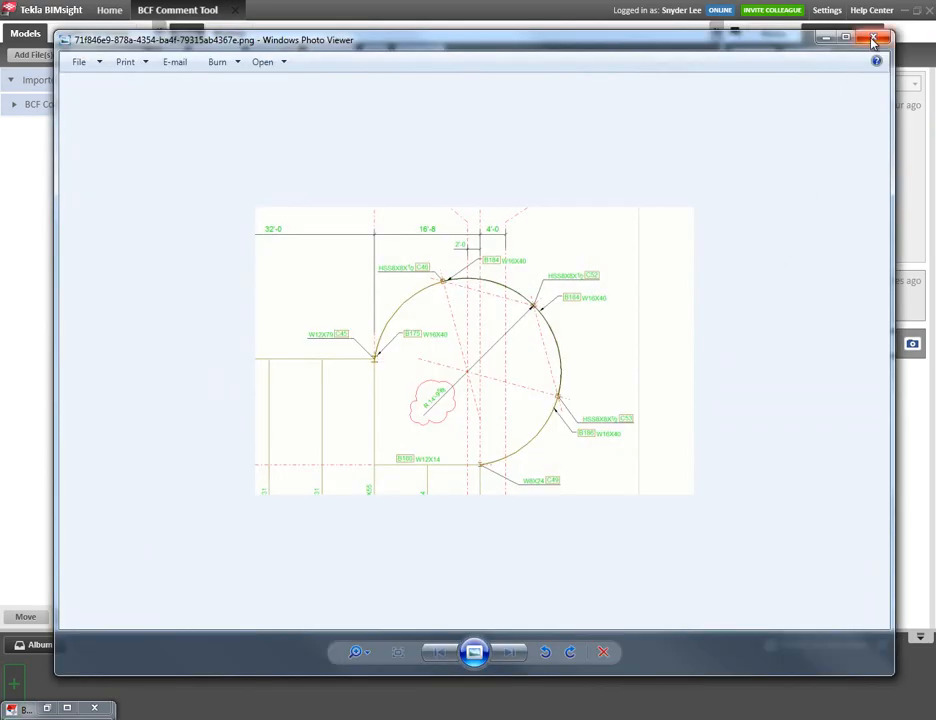
click(872, 40)
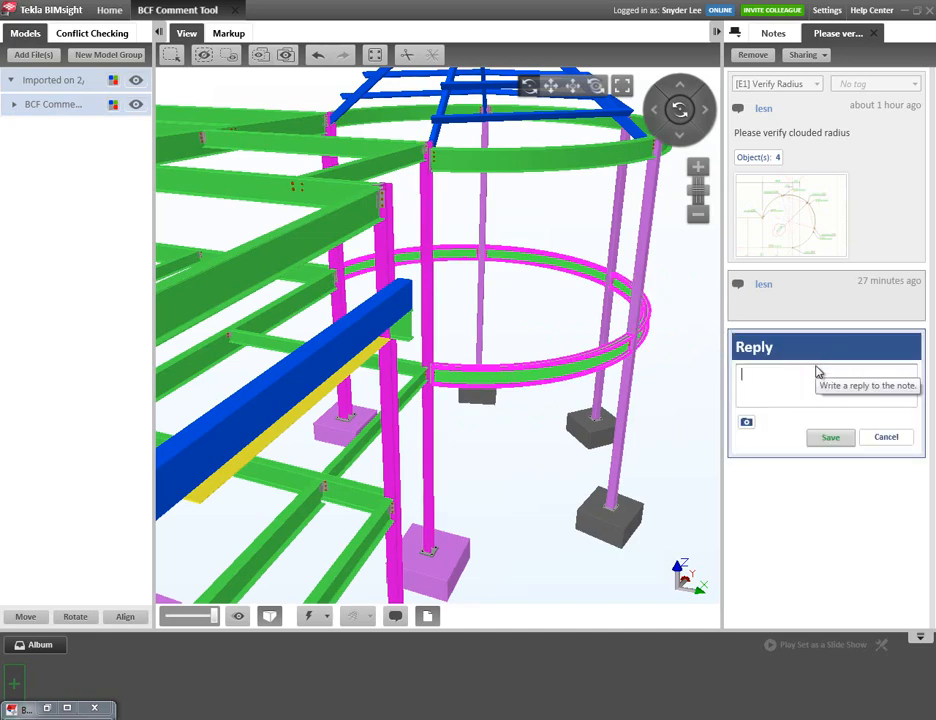
- Reply 'Verified' to the Verify Radius note and save it
text(V)
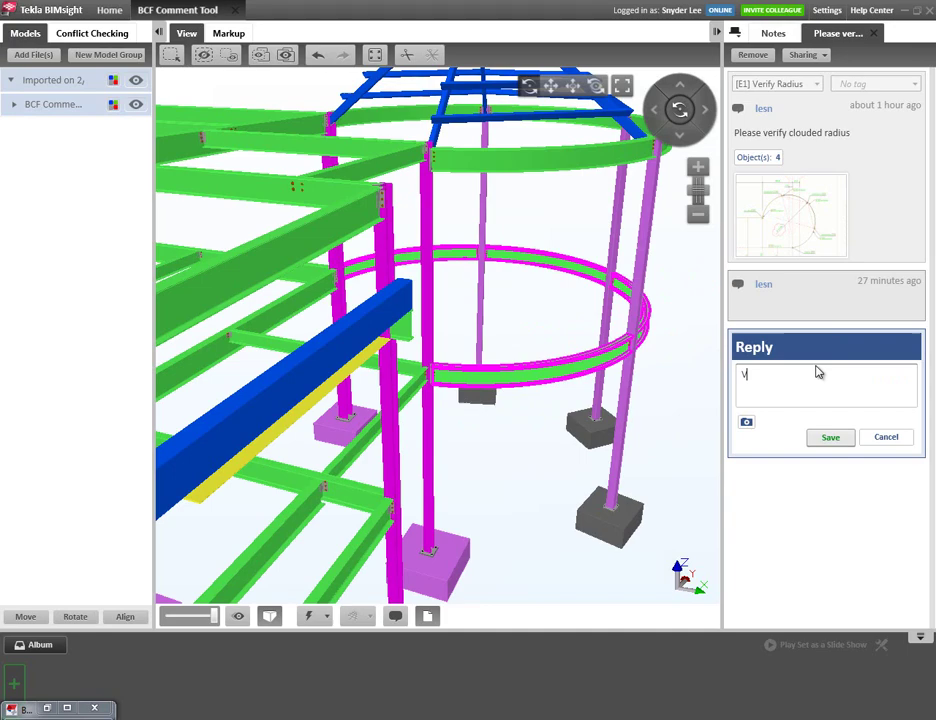
text(erif)
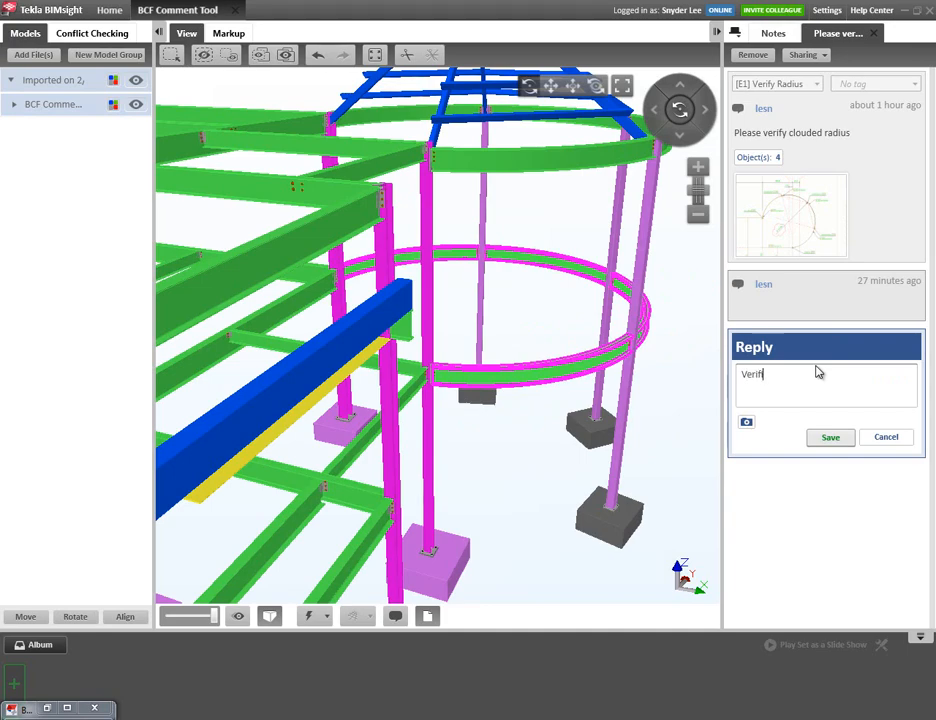
click(830, 436)
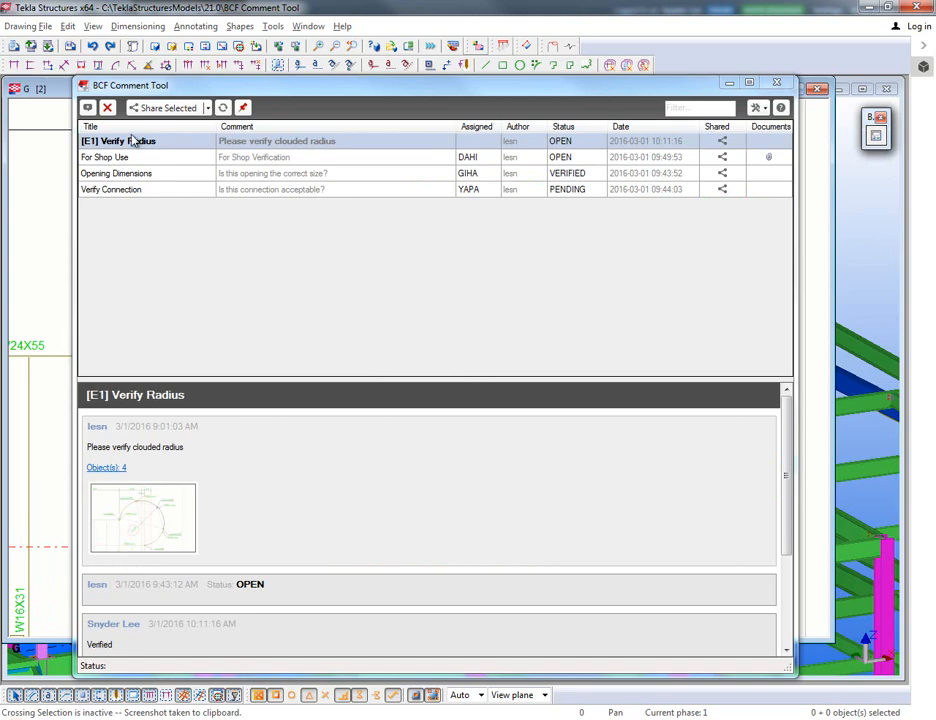
mouse_move(136, 152)
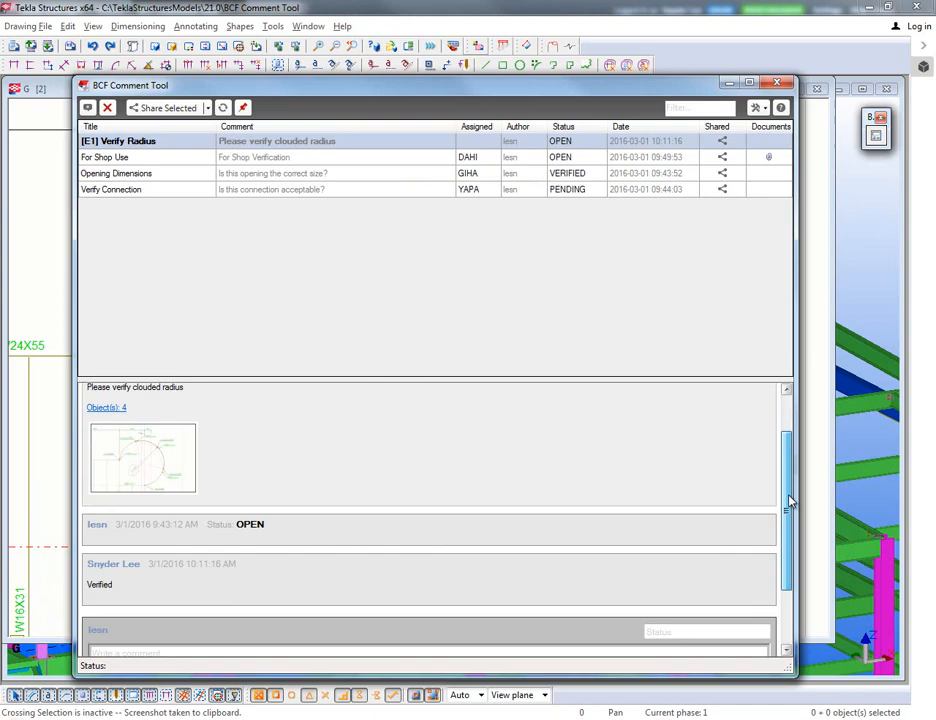
- Scroll the Verify Radius details down to the synced Verified reply and new-comment form
scroll(down, 3)
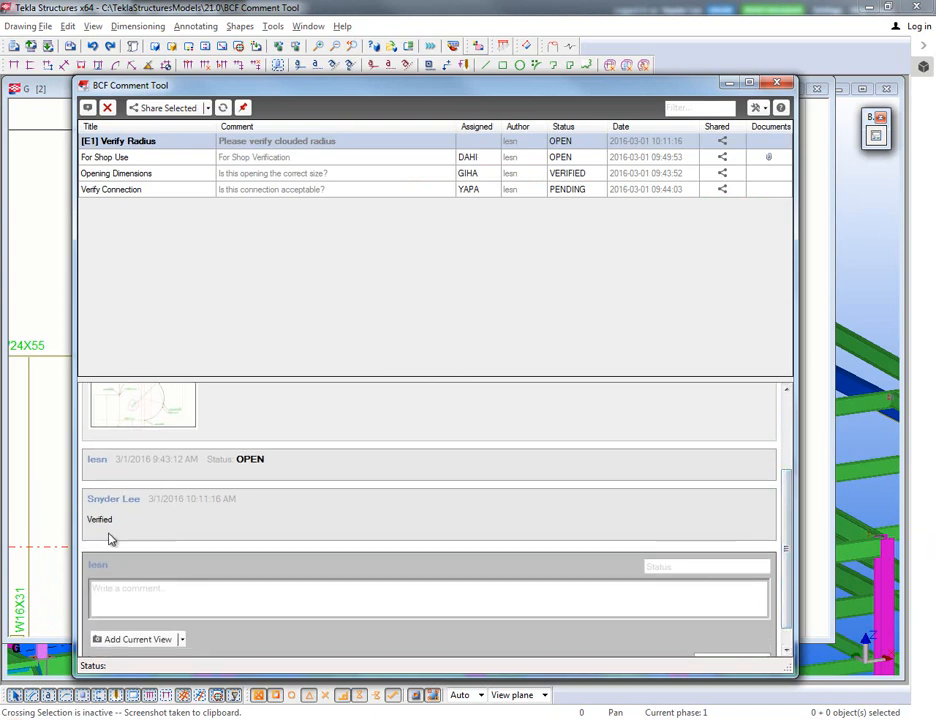
mouse_move(170, 496)
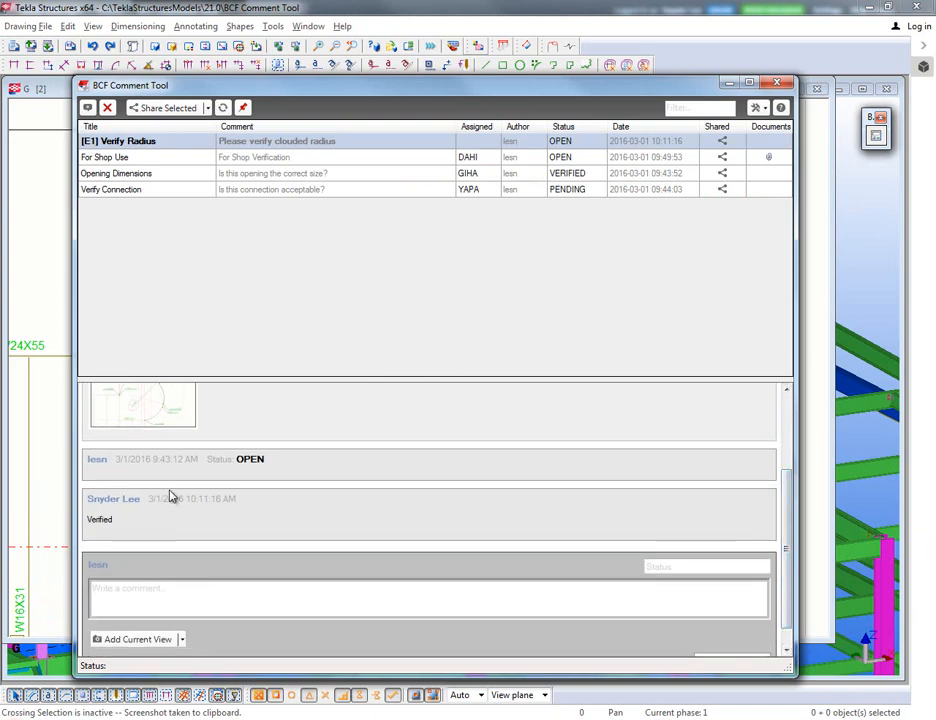